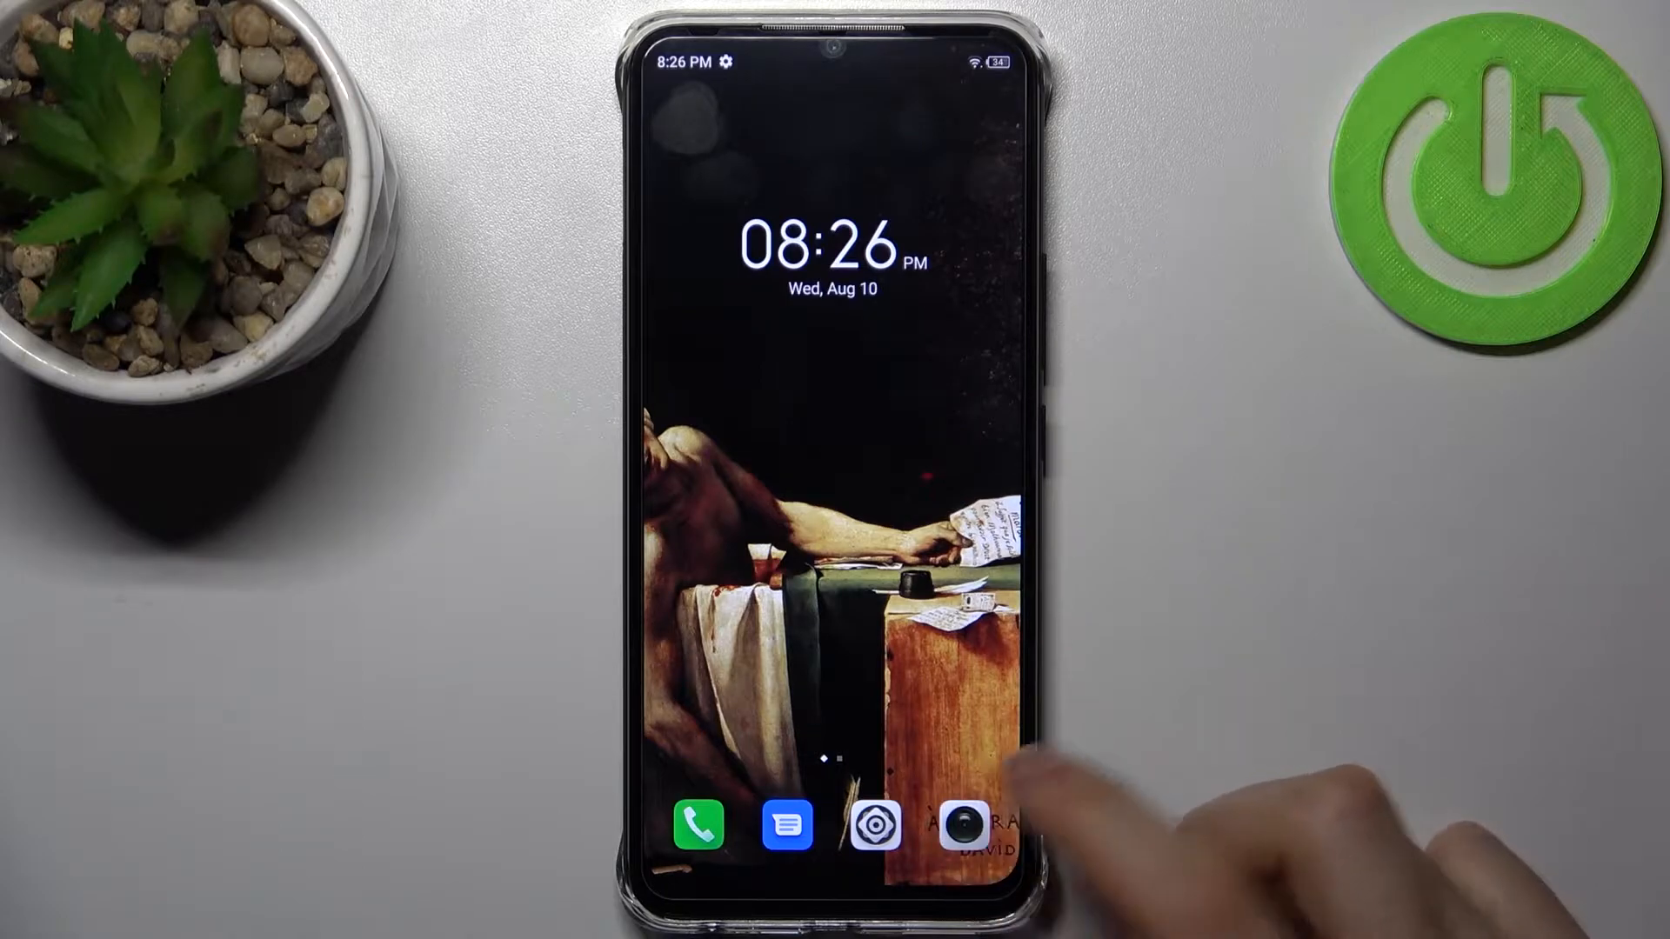
# - Launch the Camera app from the home-screen dock into the AI CAM viewfinder
pyautogui.click(955, 823)
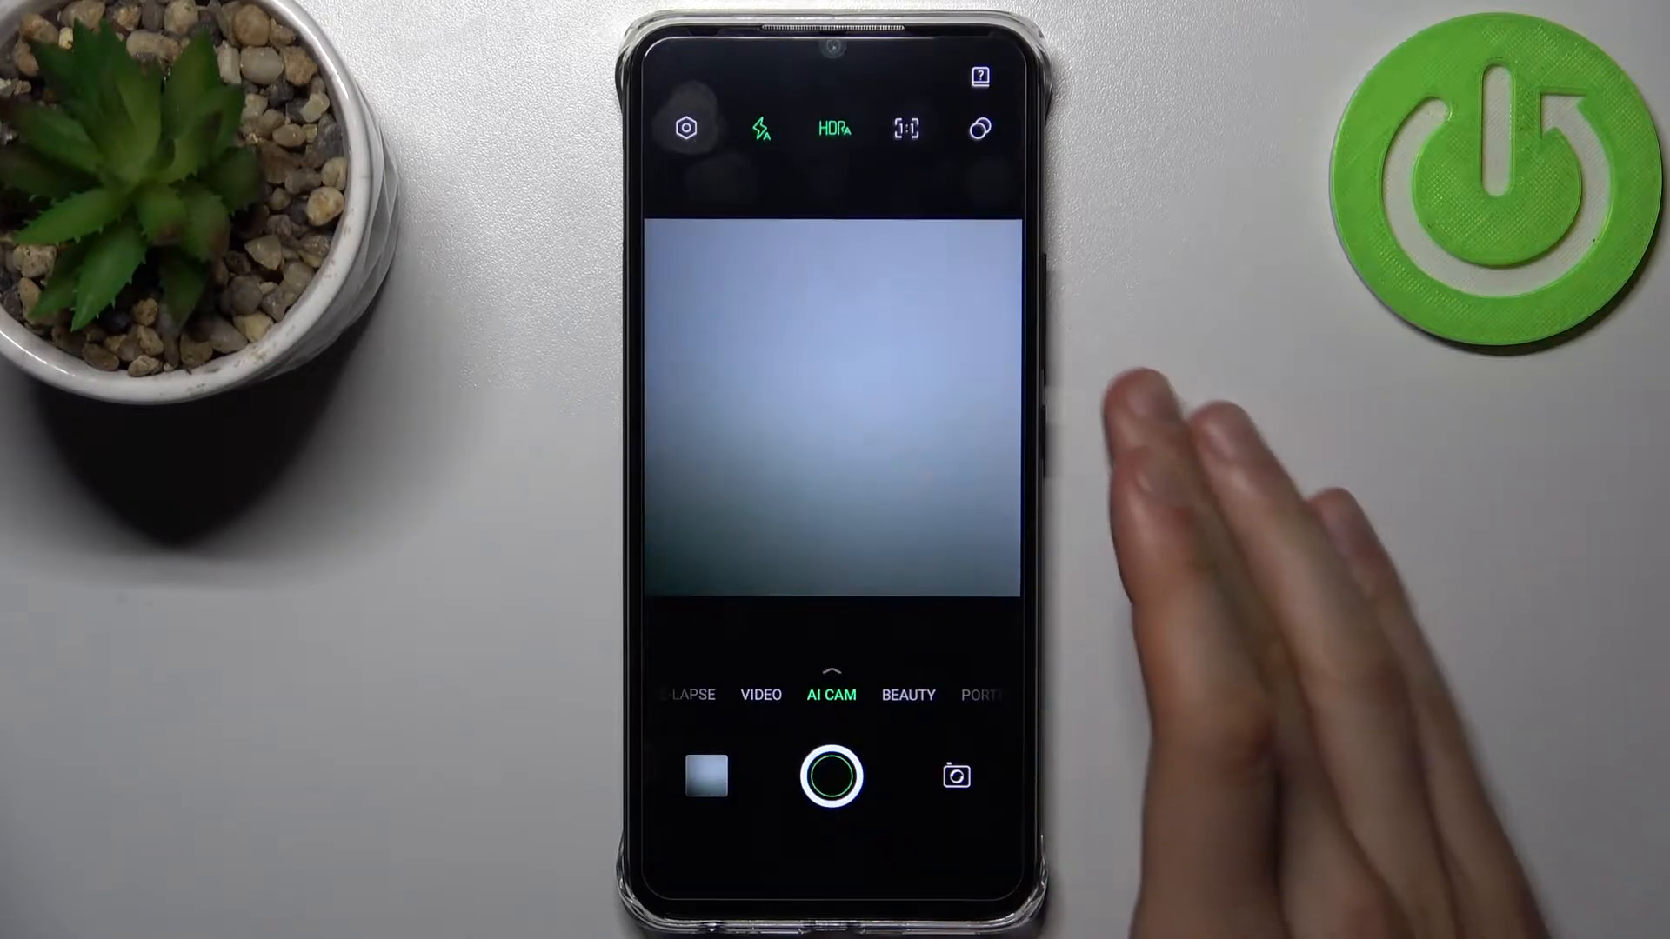
pyautogui.click(832, 409)
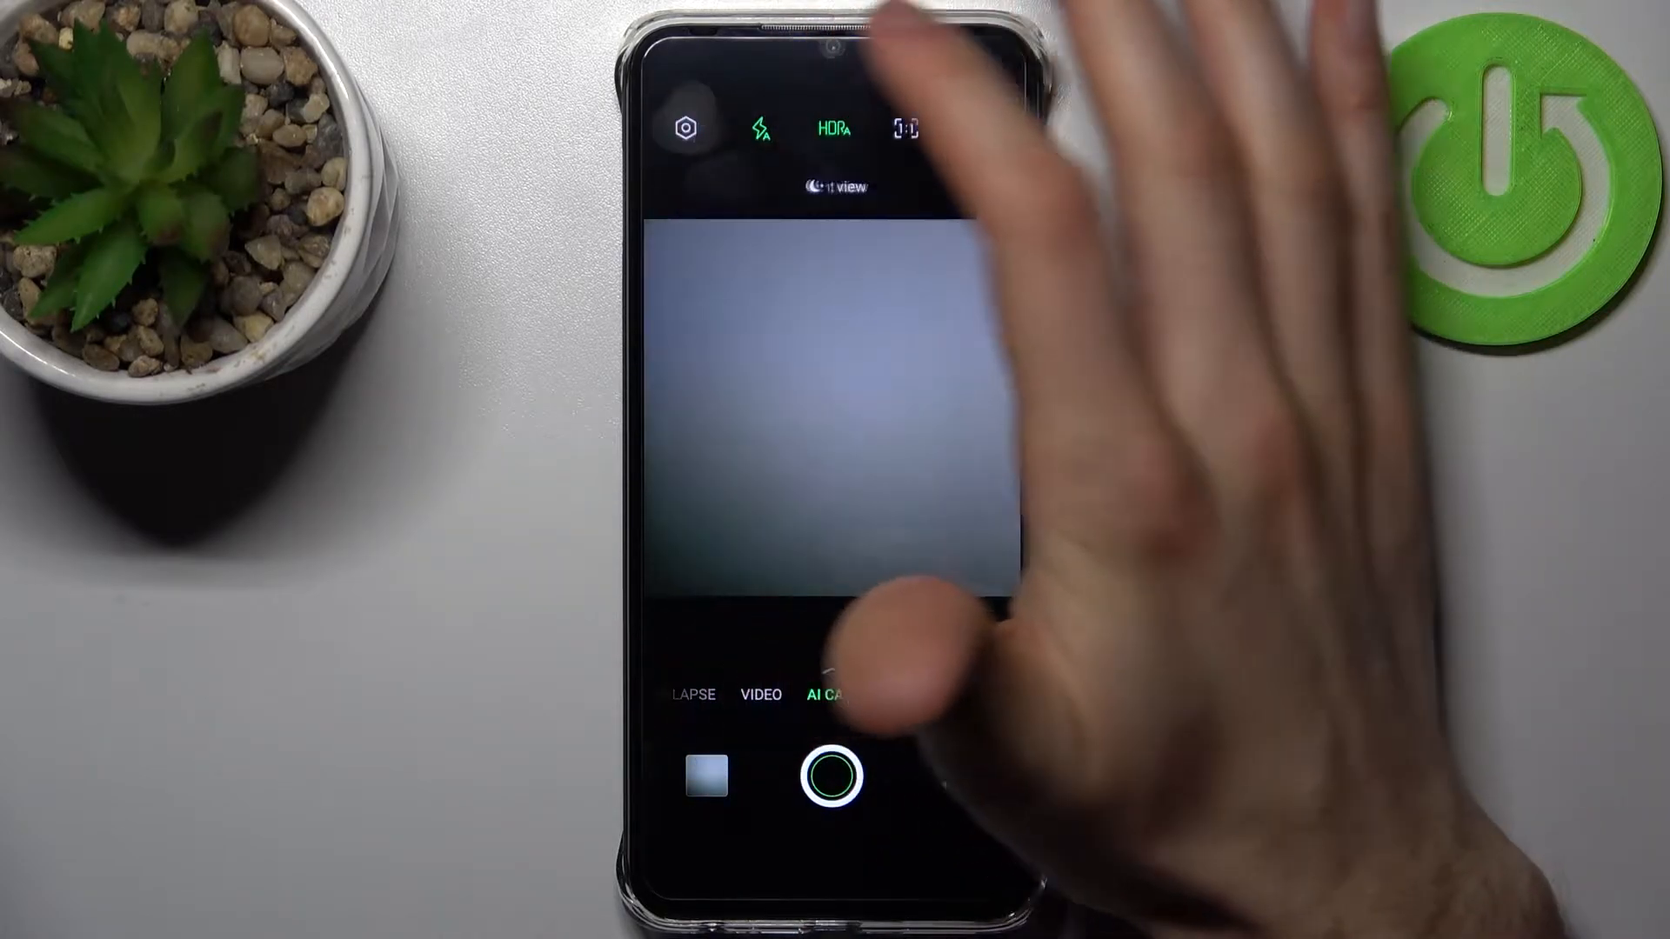
pyautogui.click(682, 127)
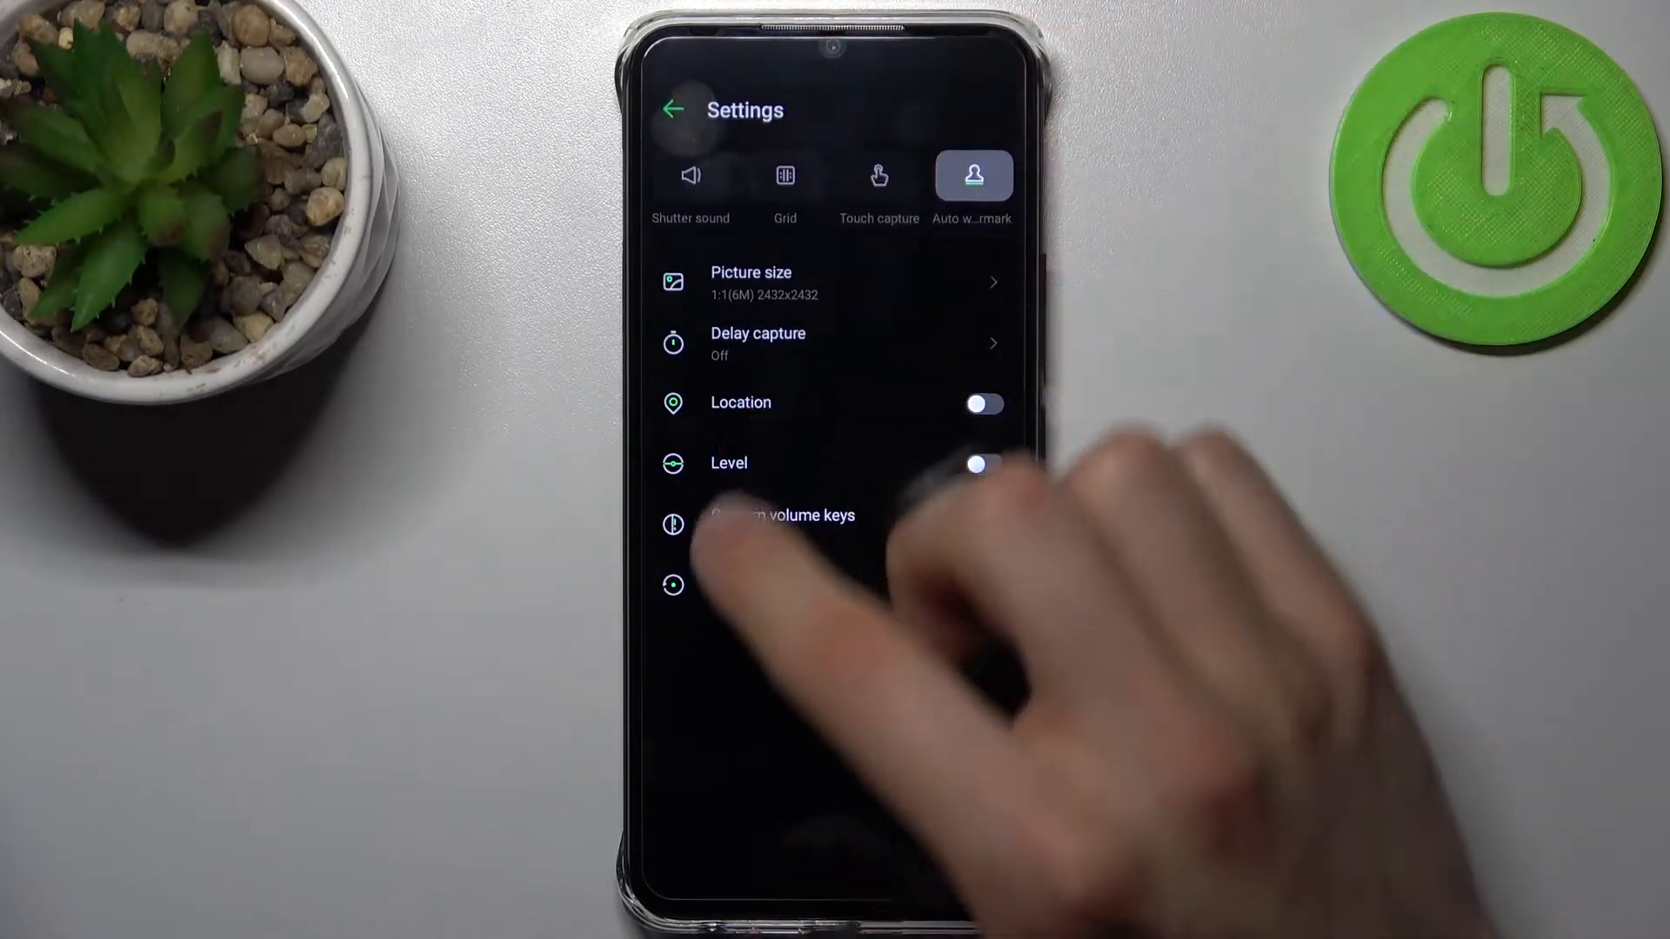
pyautogui.click(671, 109)
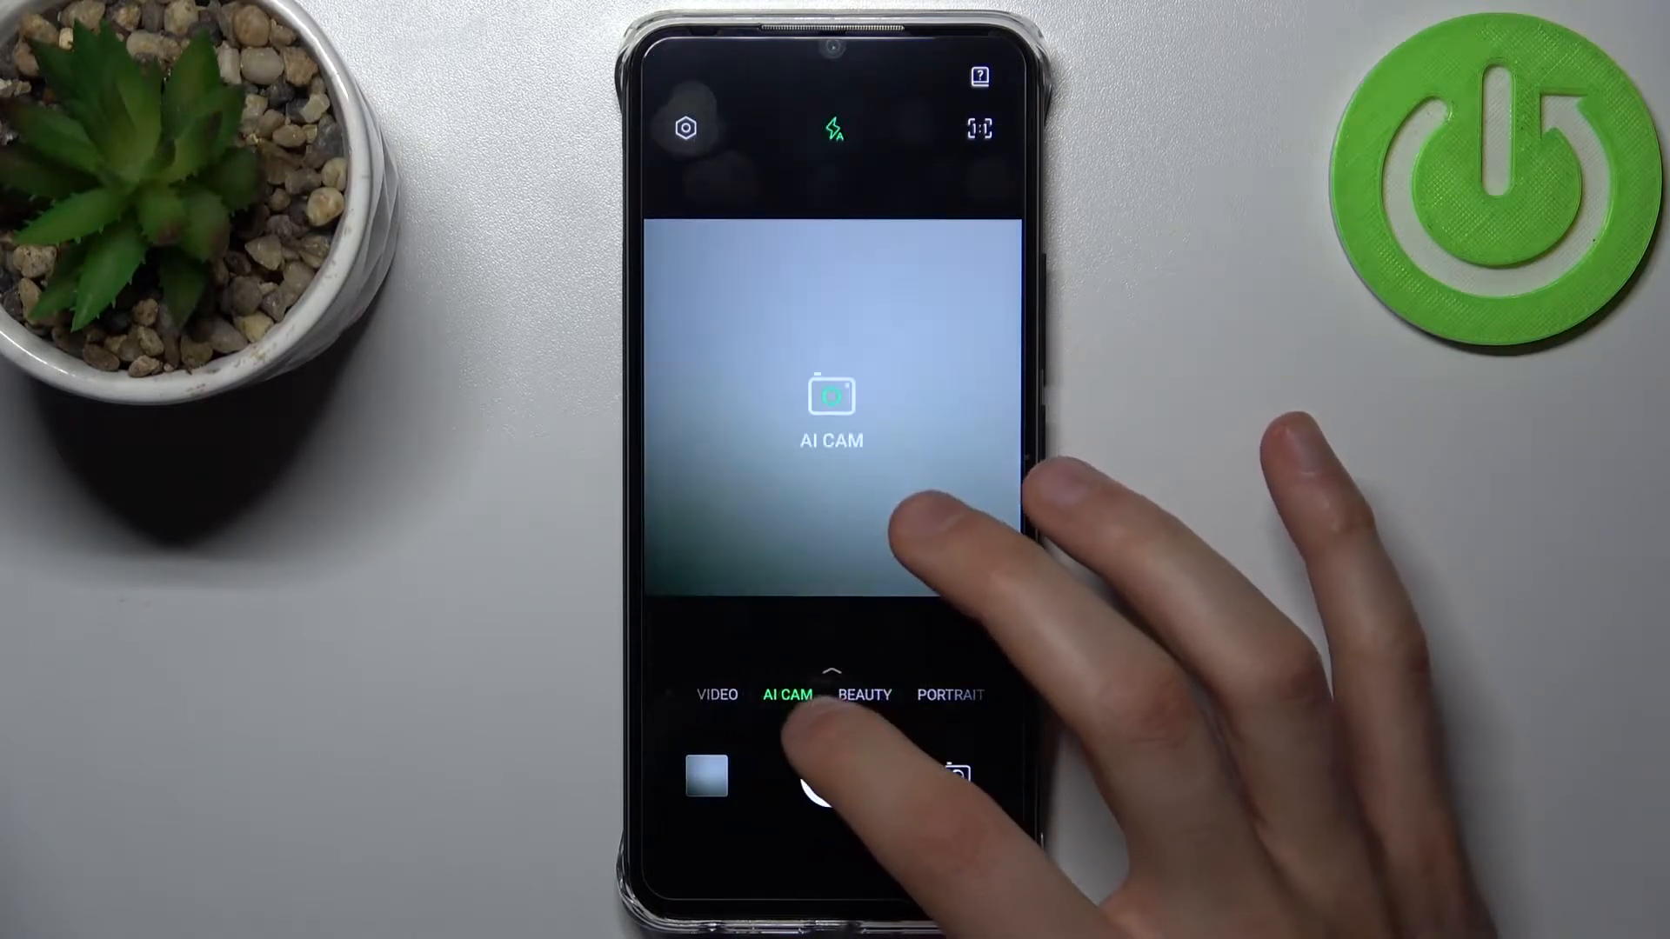
# - Leave the camera and bring up the Google Go home page of image categories
pyautogui.click(832, 649)
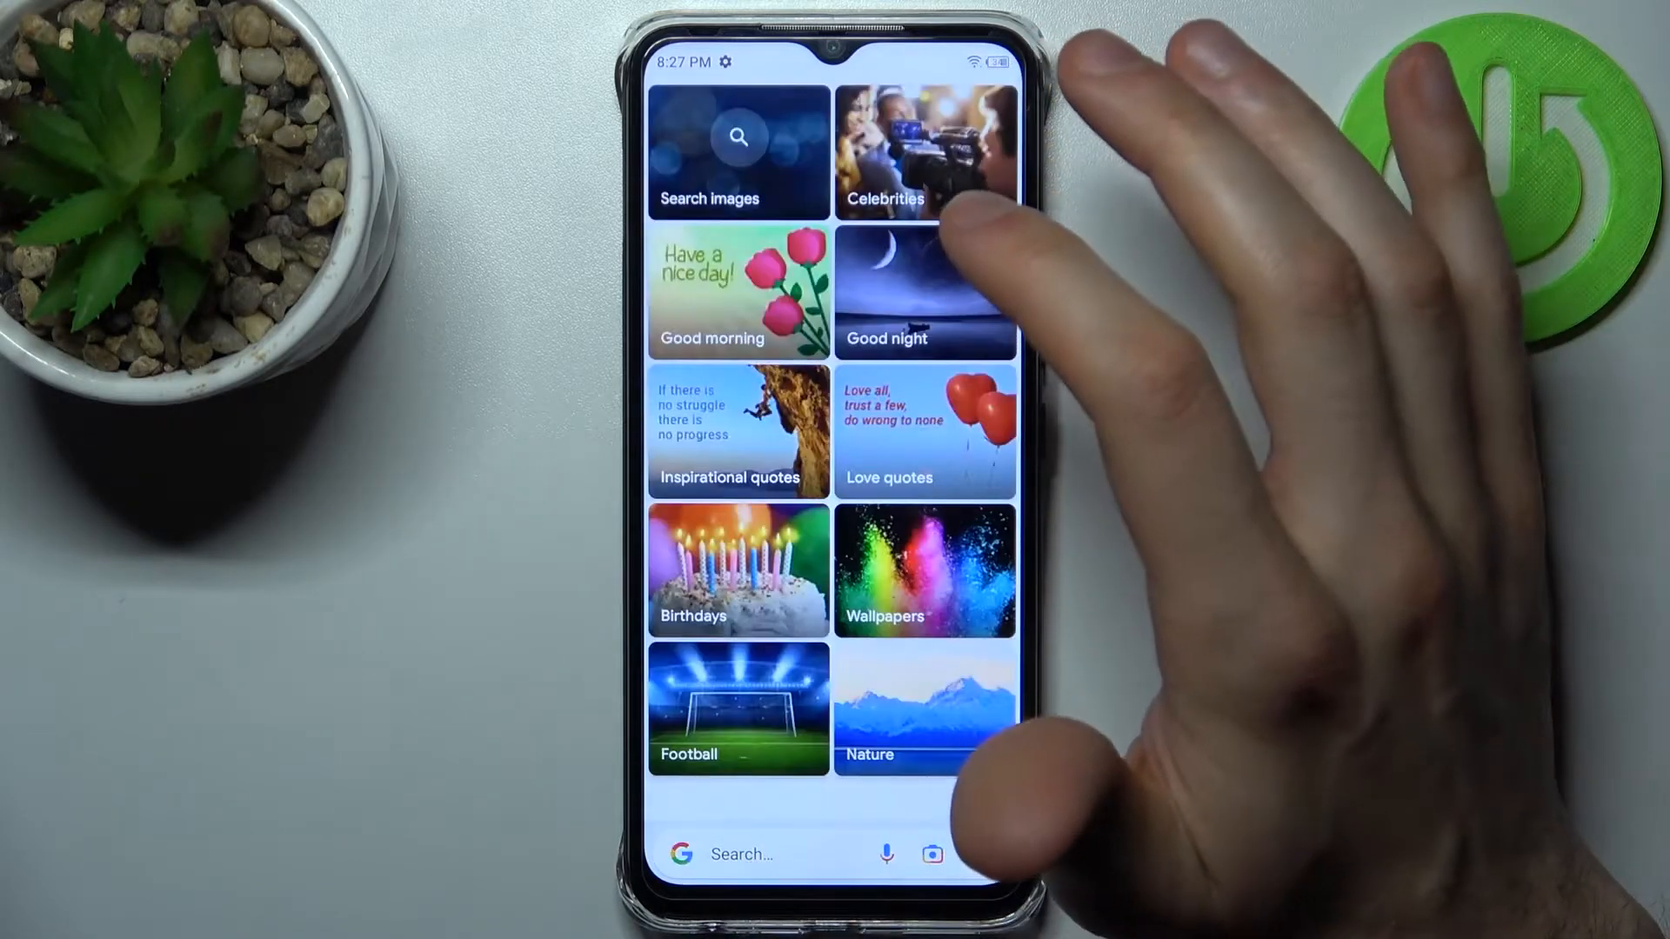
# - Start Google Lens from the Google Go search bar so its camera is ready for a photo
pyautogui.click(742, 853)
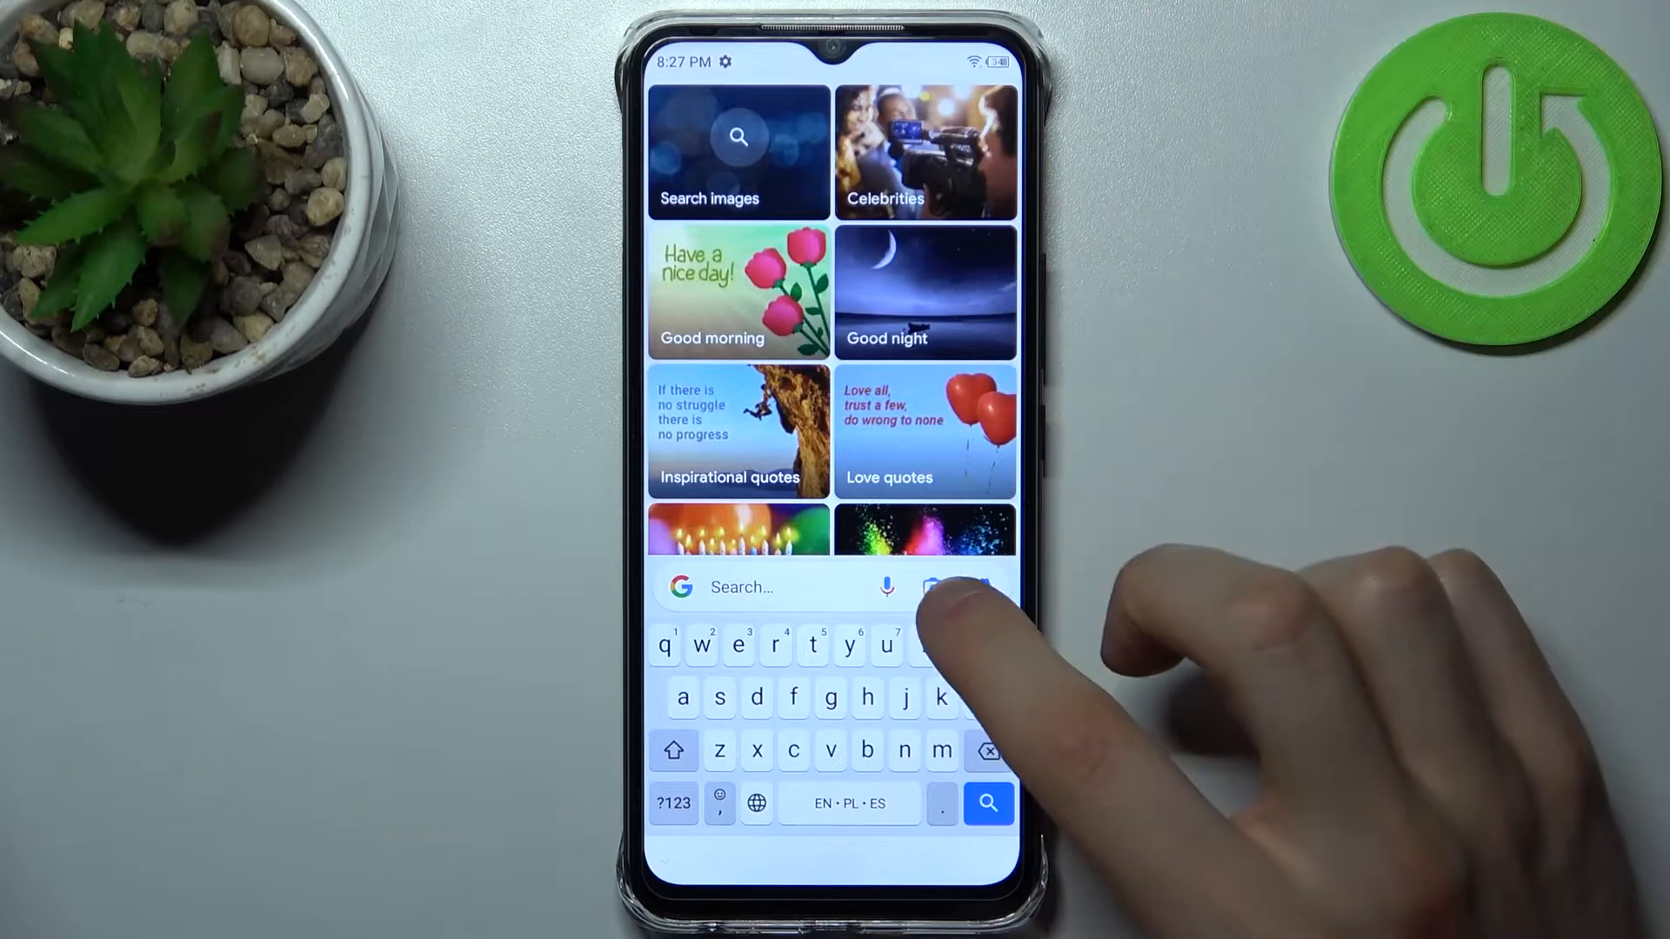
pyautogui.click(934, 586)
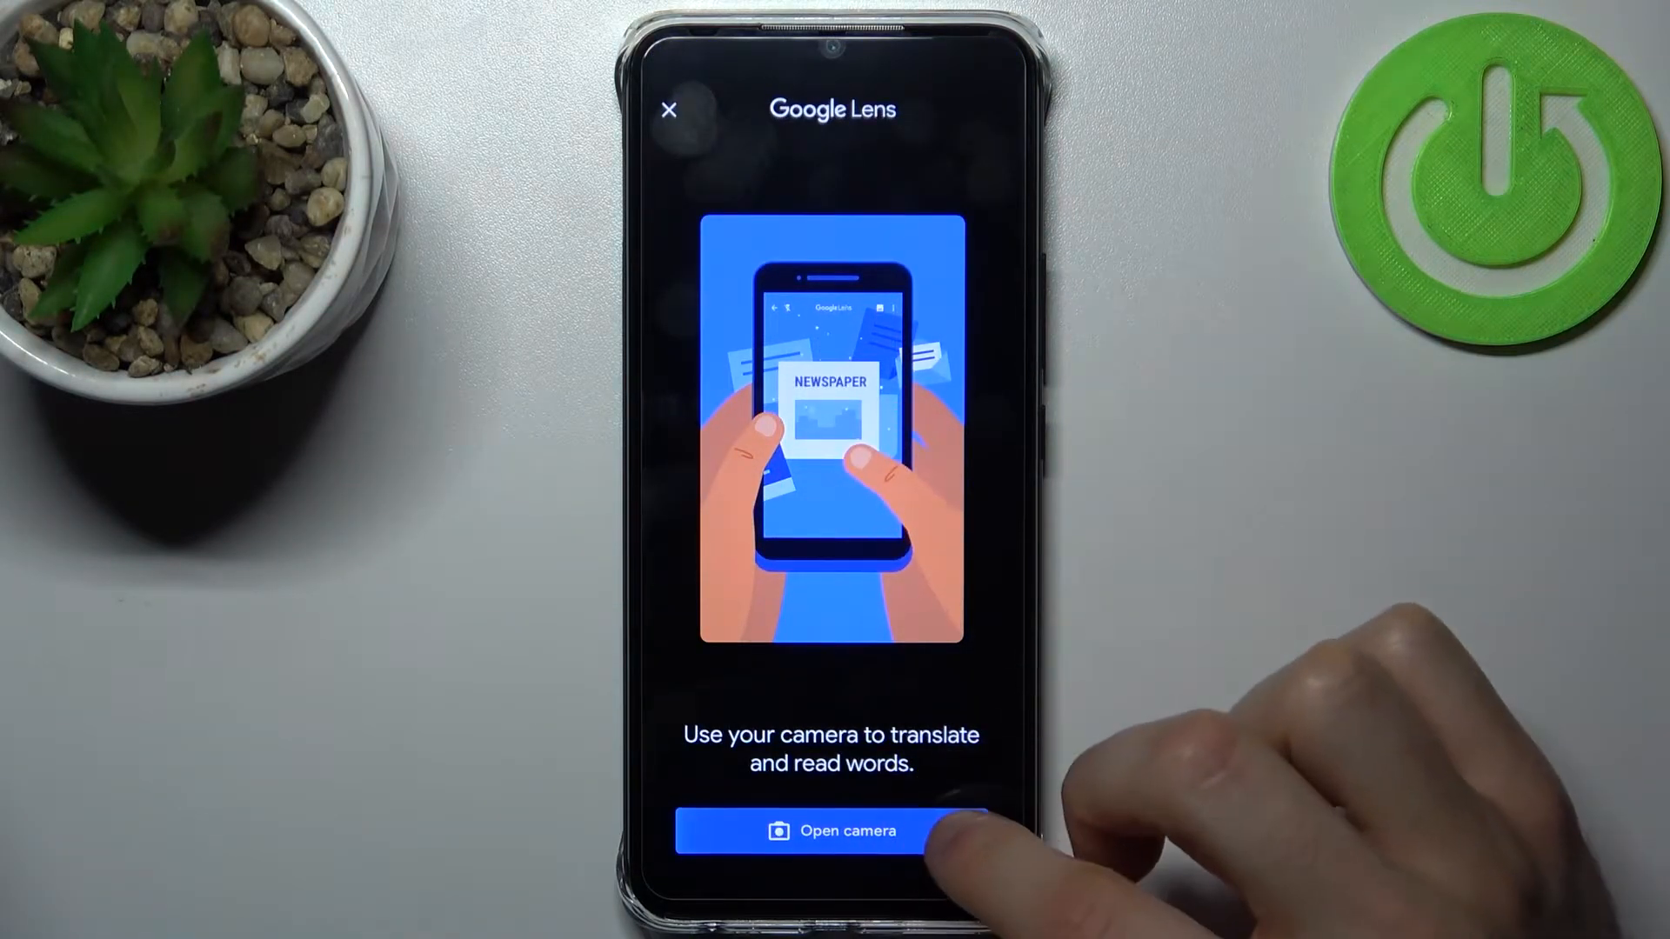
pyautogui.click(832, 832)
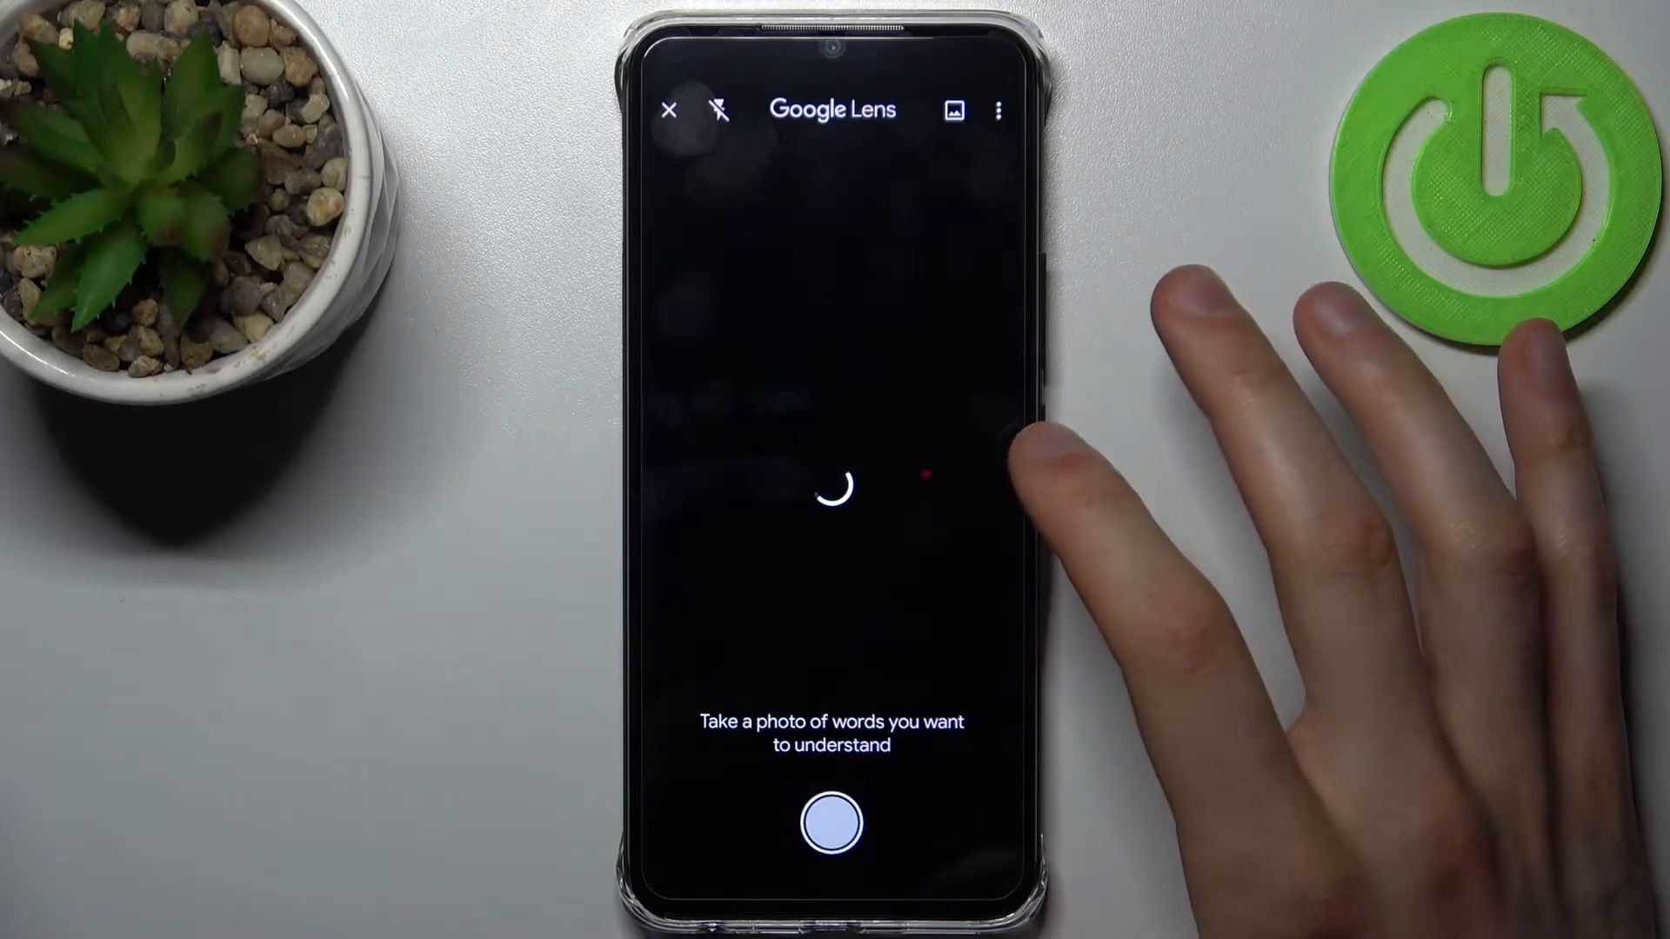